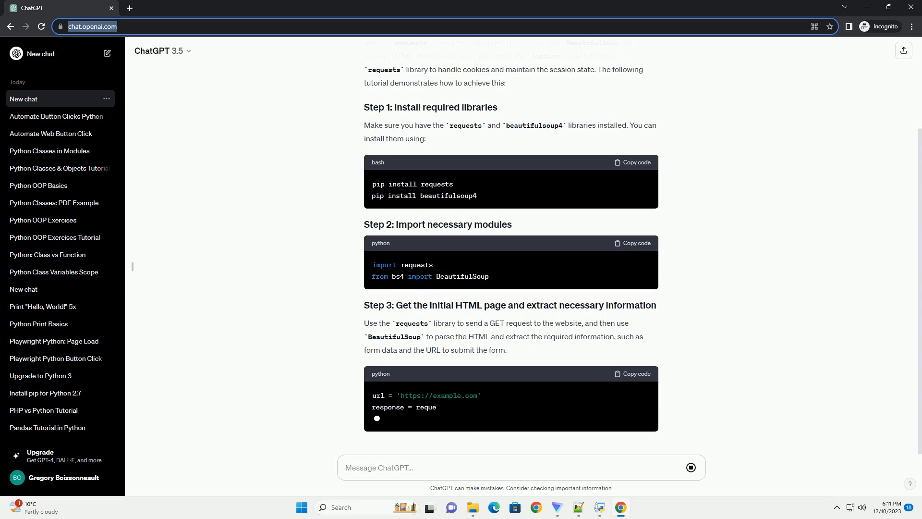
pyautogui.scroll(-3)
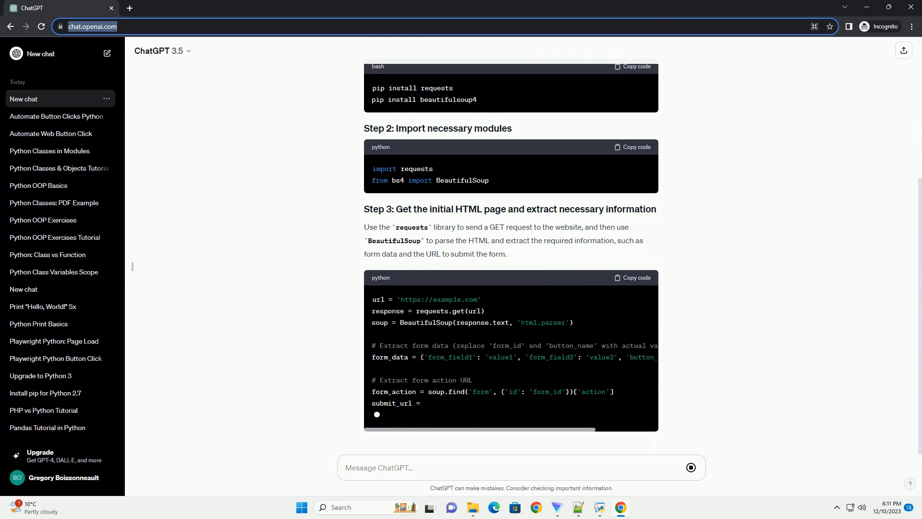
pyautogui.scroll(-3)
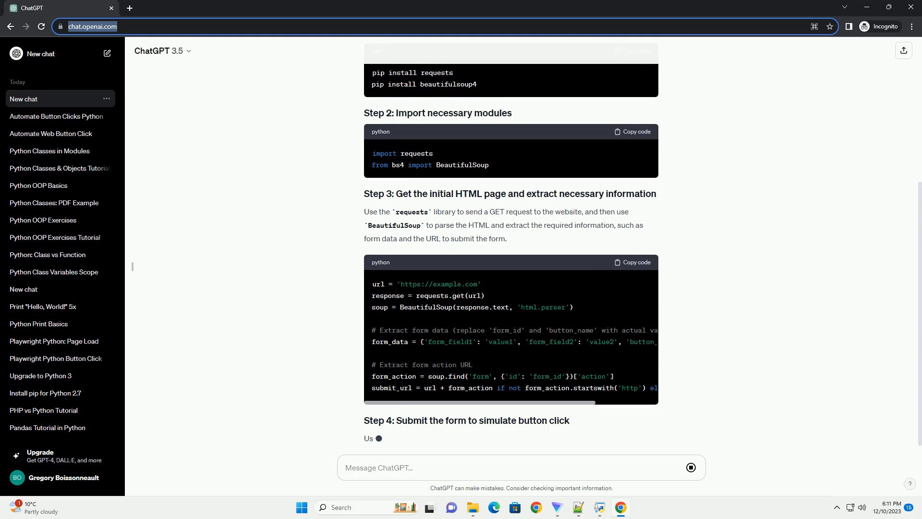
pyautogui.scroll(-3)
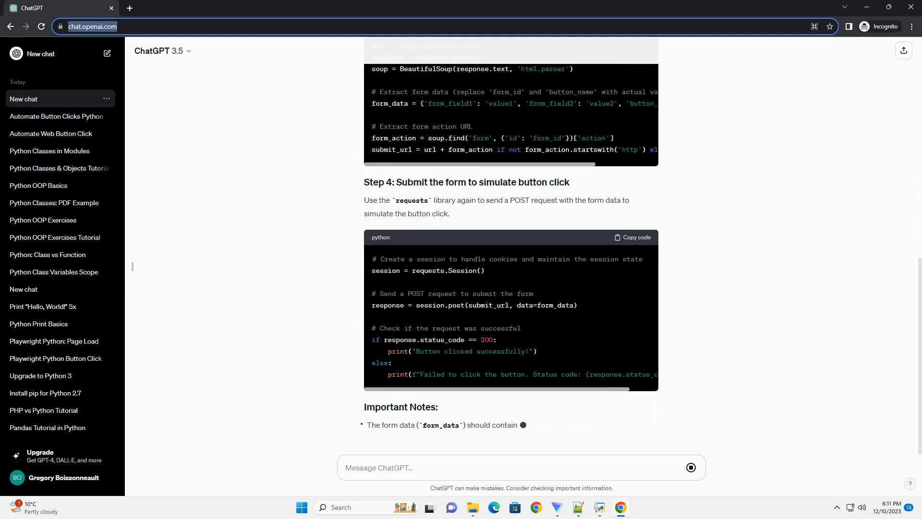
pyautogui.scroll(-3)
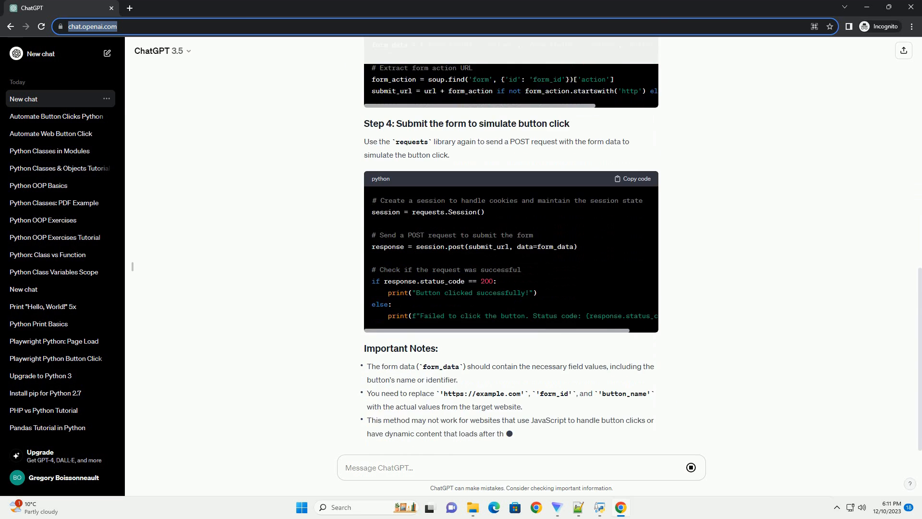
pyautogui.scroll(-3)
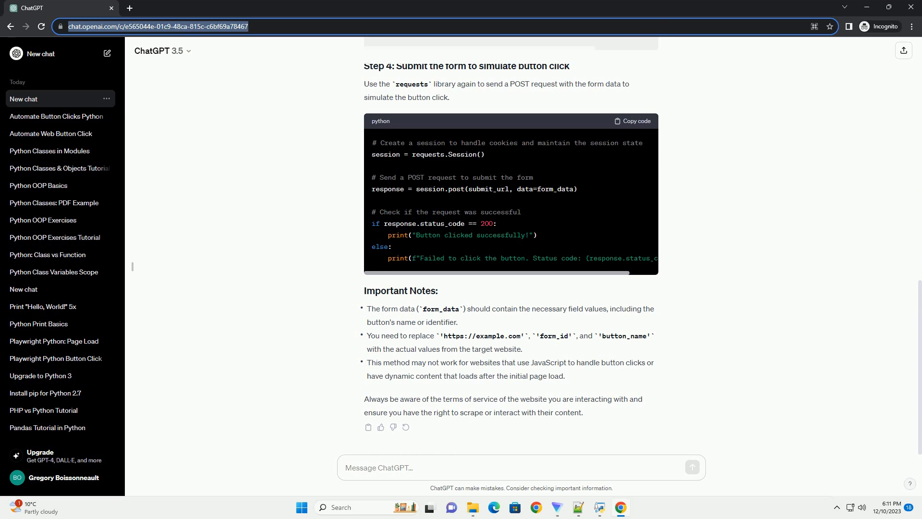